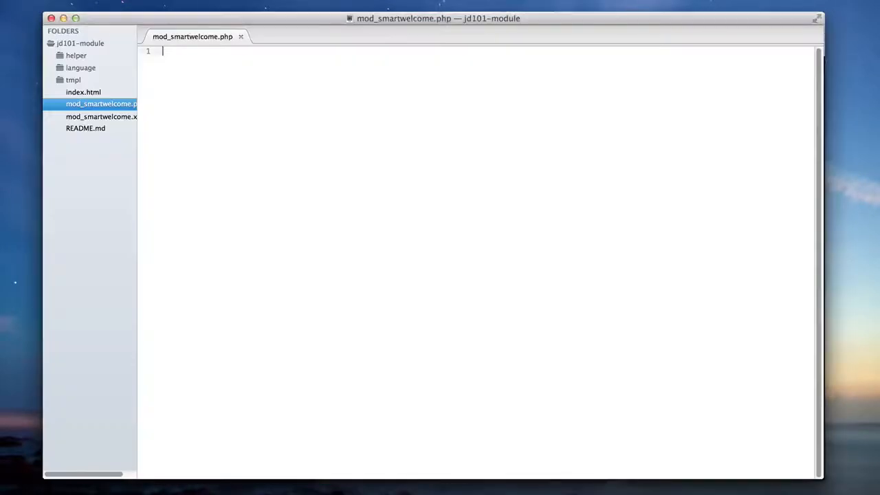
pyautogui.moveTo(526, 363)
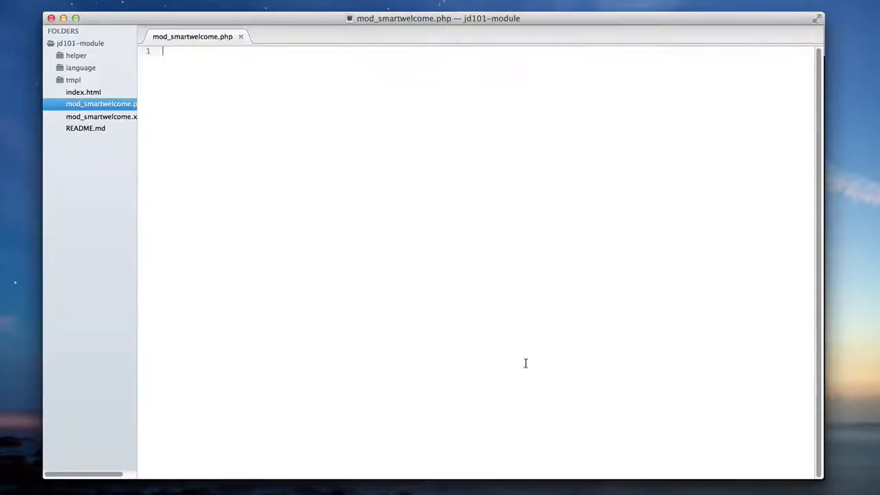
pyautogui.moveTo(322, 165)
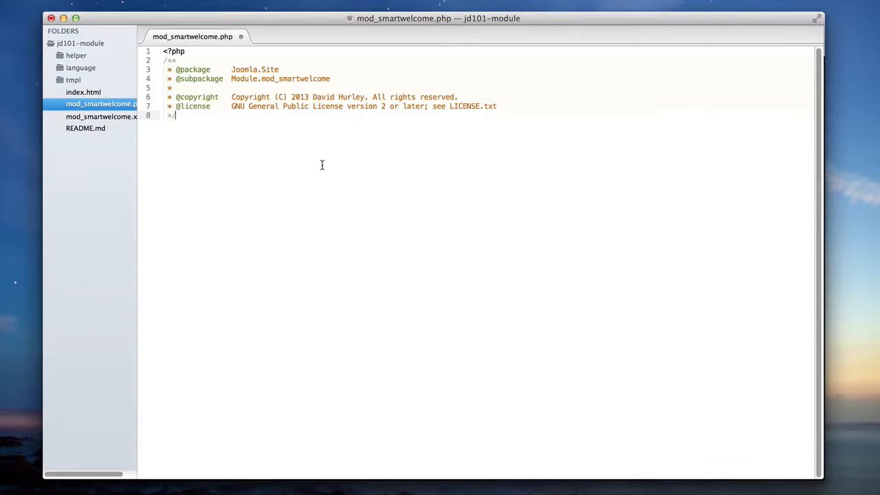
# - Below the docblock header, add the guard line defined('_JEXEC') or die;
pyautogui.press('enter')
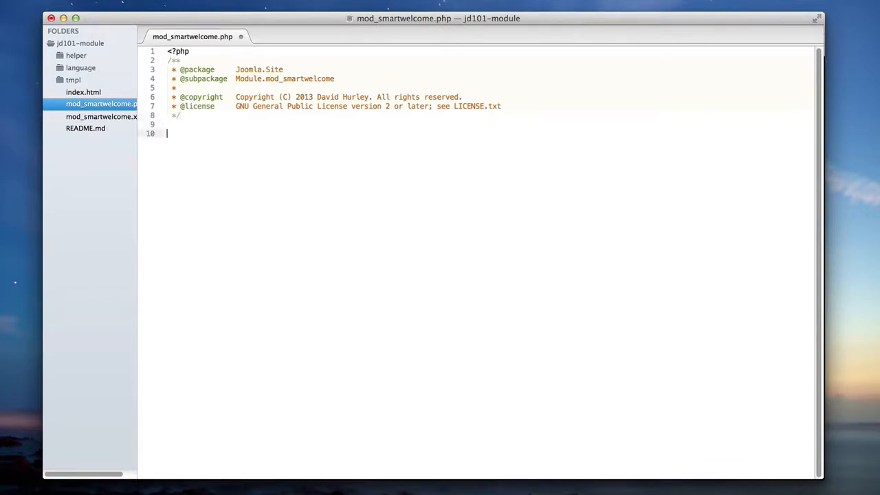
pyautogui.write('def')
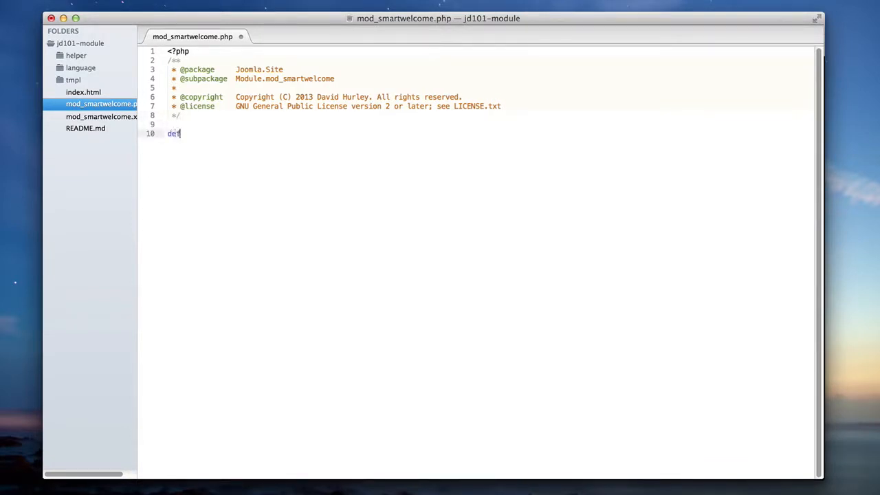
pyautogui.write("ined('')")
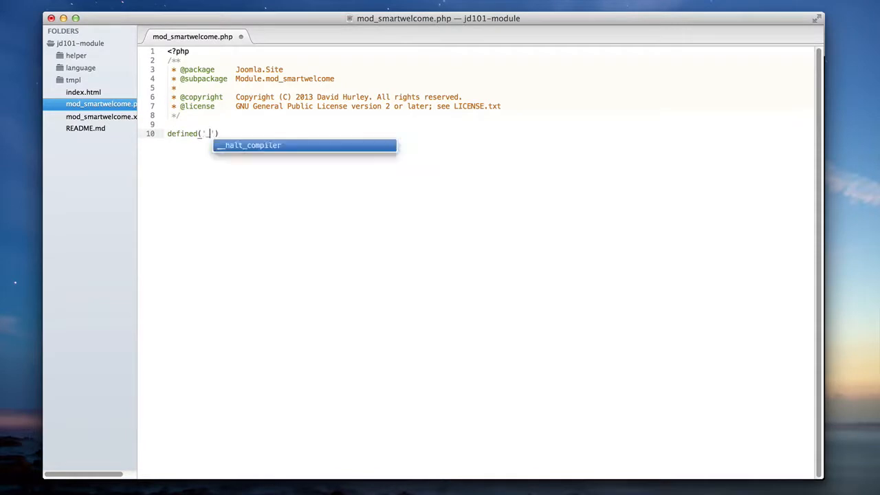
pyautogui.write("_JEXEC'")
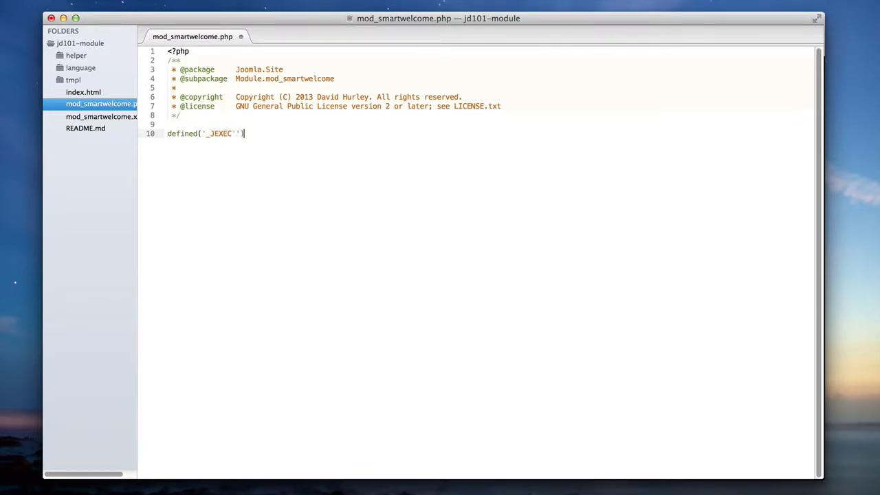
pyautogui.write('or')
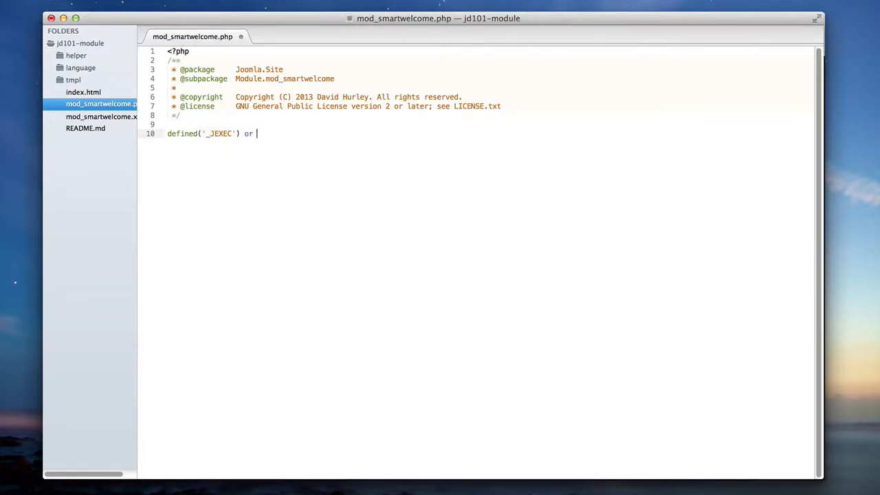
pyautogui.write('die;')
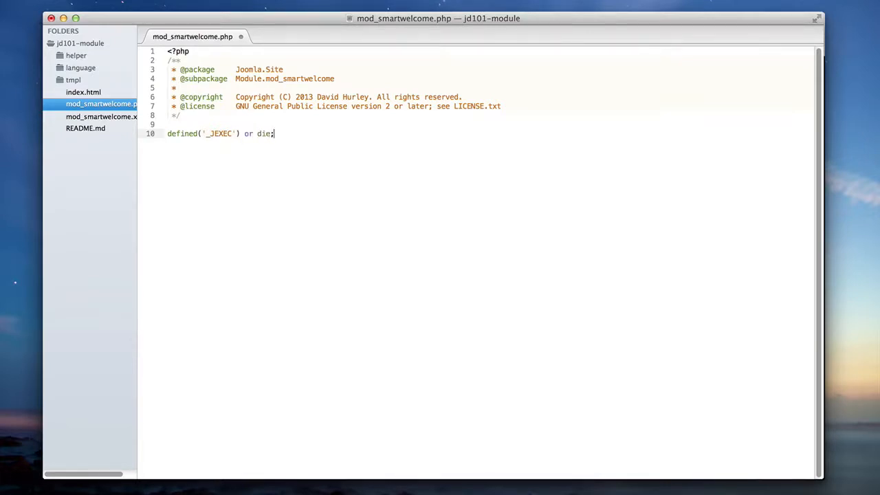
pyautogui.press('Enter')
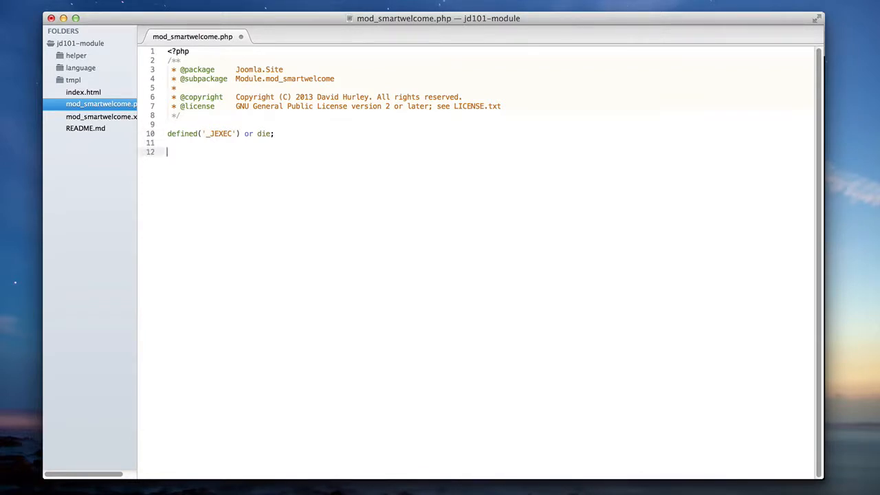
# - Add the comment '// Include the helper file' and require_once __DIR__ . '/helper/helper.php';
pyautogui.write('//')
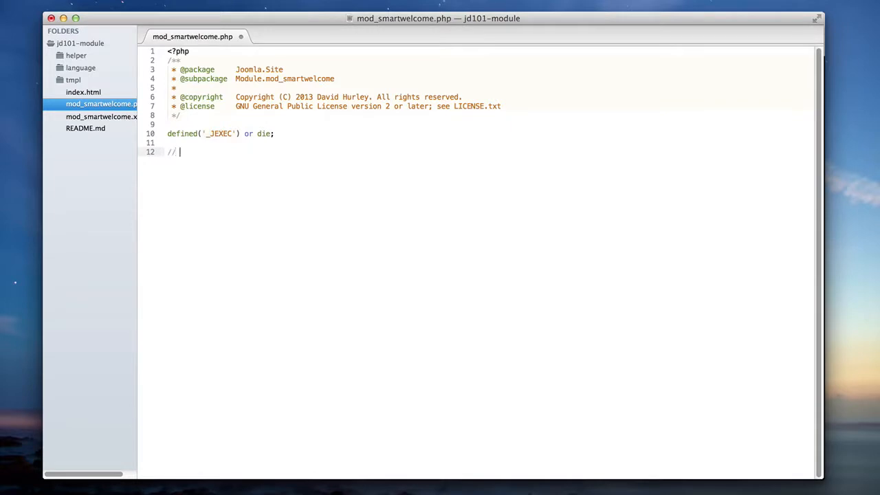
pyautogui.write('Include')
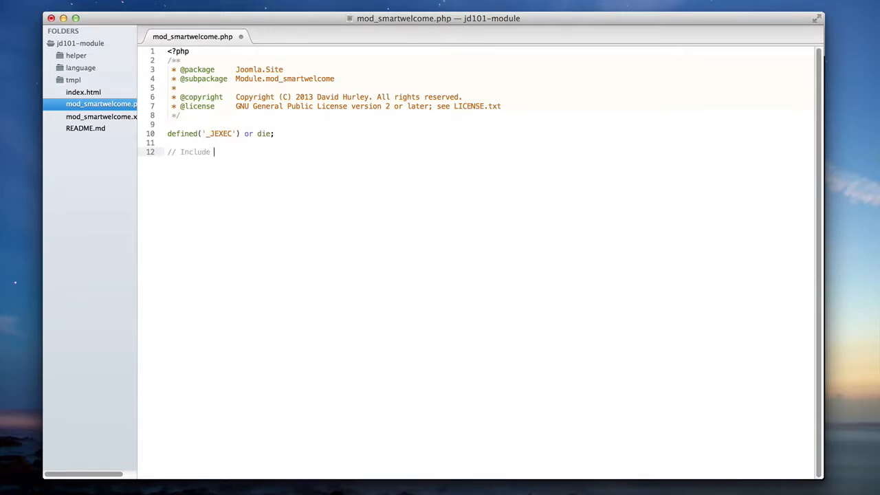
pyautogui.write('the helper file')
pyautogui.write('rqui')
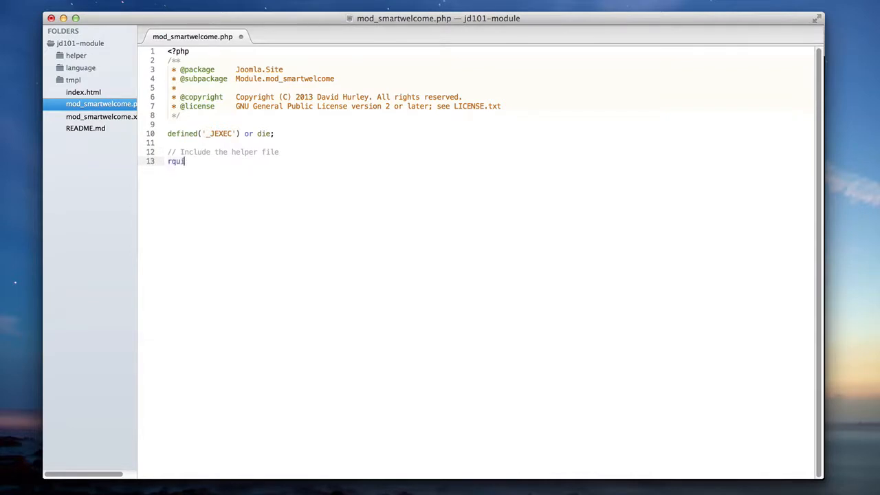
pyautogui.write('e')
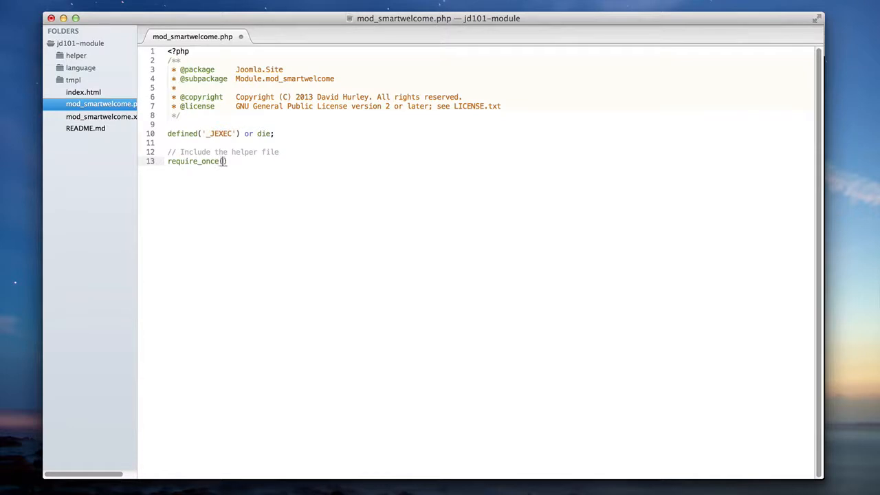
pyautogui.write('__DIR')
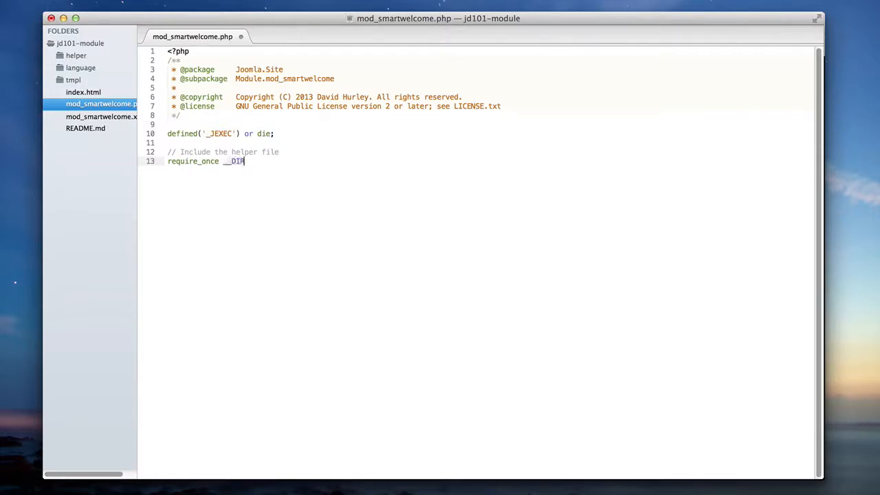
pyautogui.write(". '/")
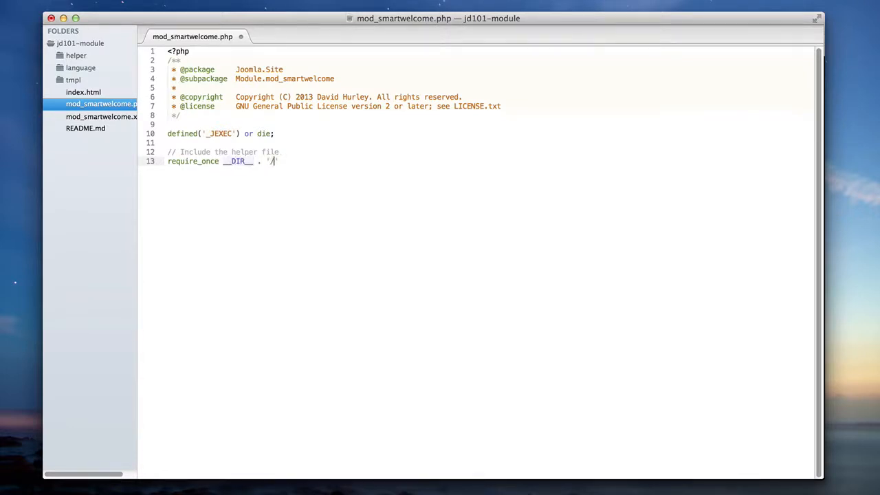
pyautogui.write('helper/helper.php')
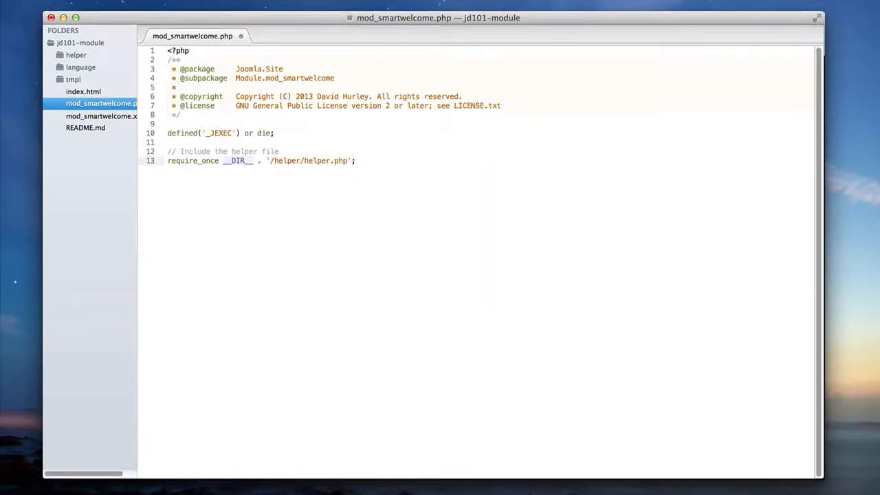
pyautogui.press('enter')
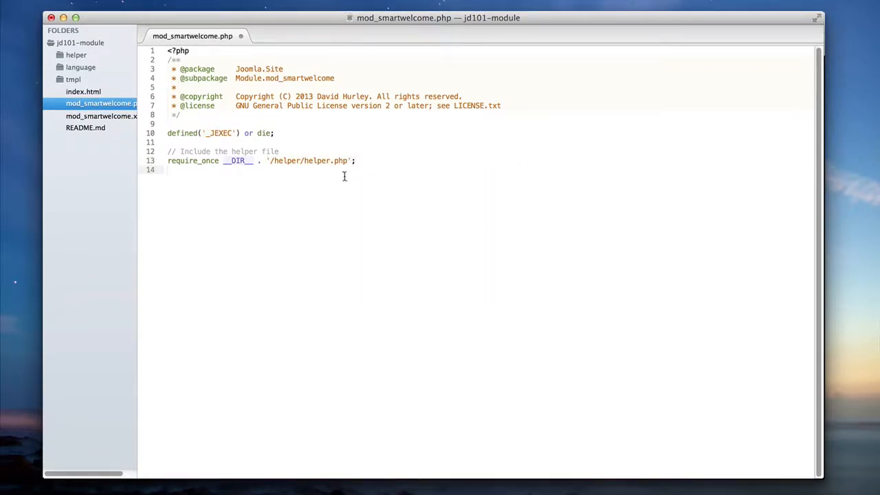
# - Create an empty helper.php in the helper folder and return to mod_smartwelcome.php
pyautogui.rightClick(75, 54)
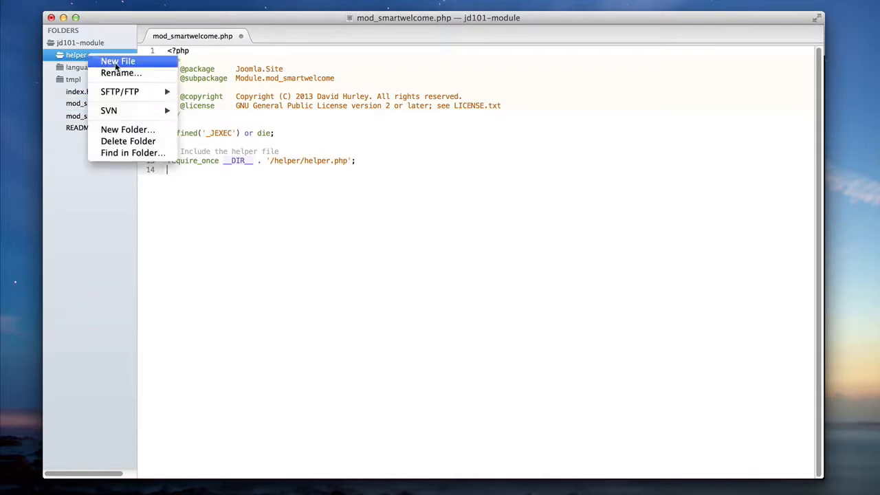
pyautogui.click(118, 61)
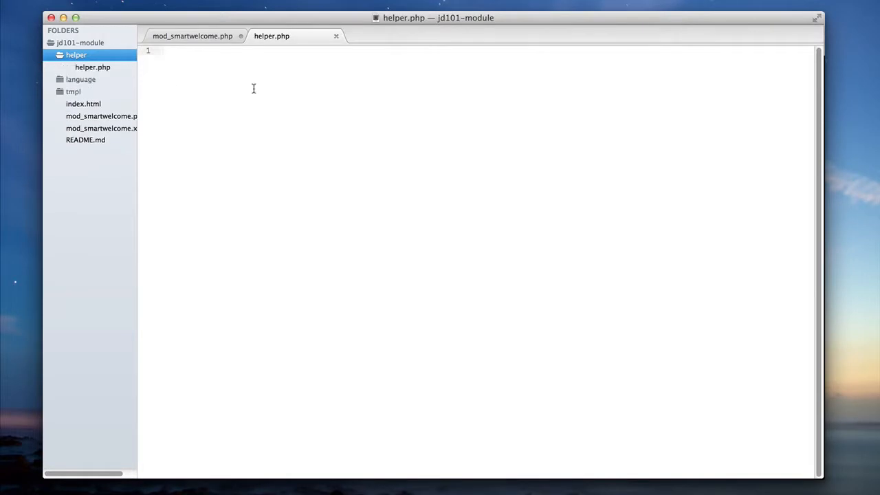
pyautogui.click(193, 36)
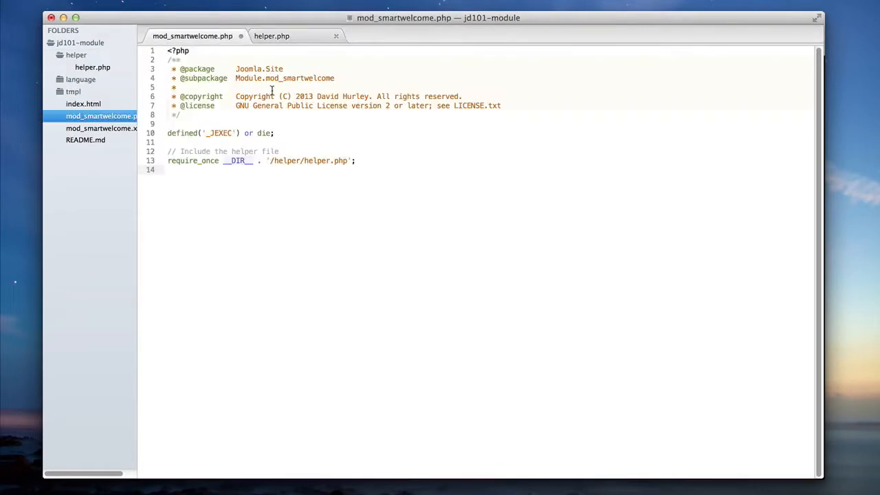
# - Type $show = ModSmartWelcomeHelper::show($params); on line 15
pyautogui.write('$')
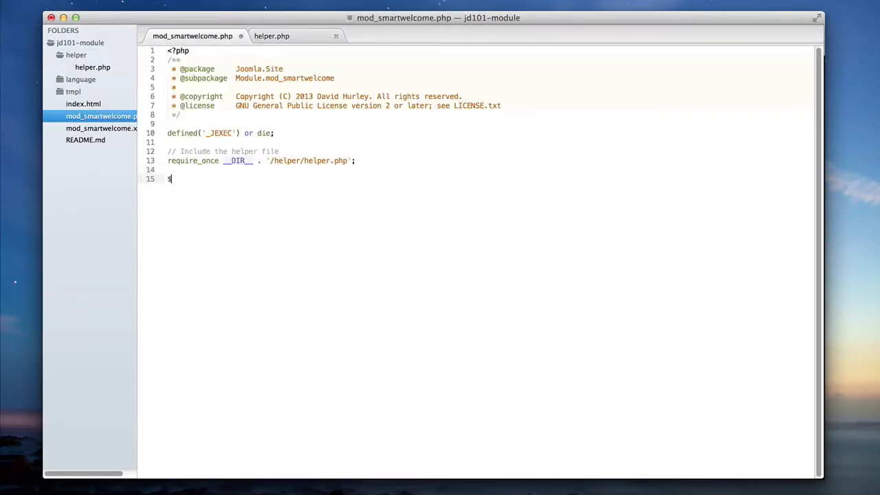
pyautogui.write('show = M')
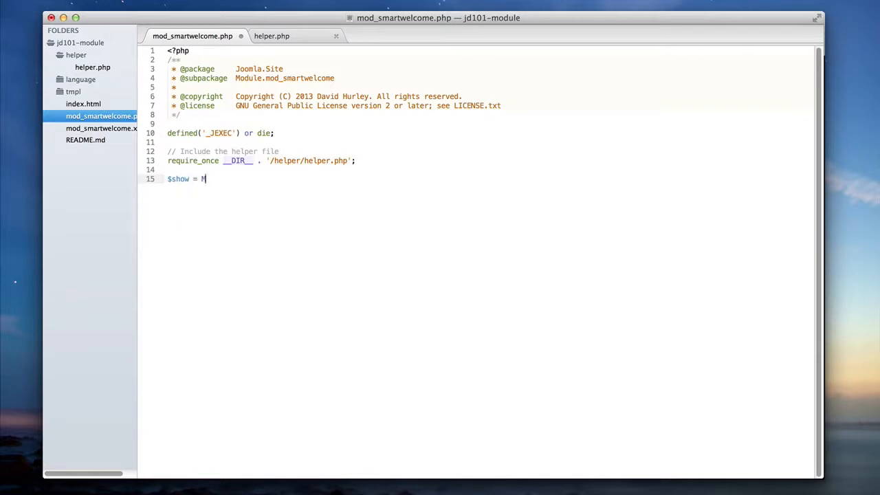
pyautogui.write('odSmart')
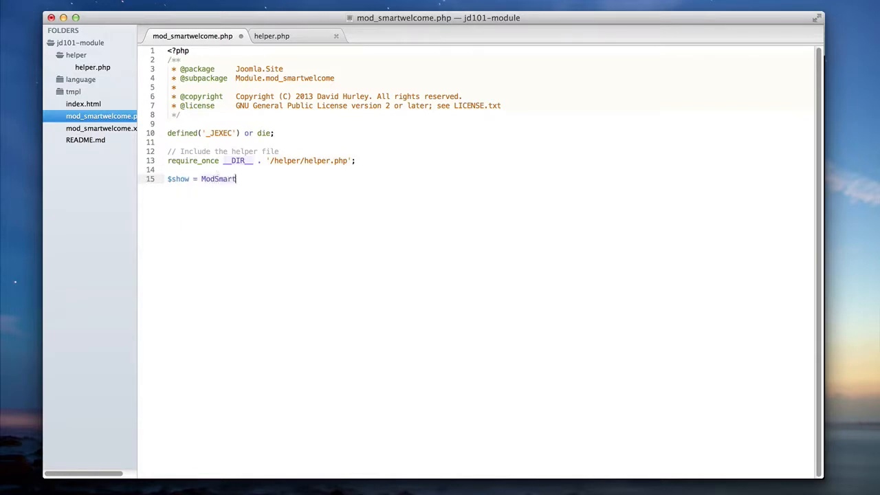
pyautogui.write('W')
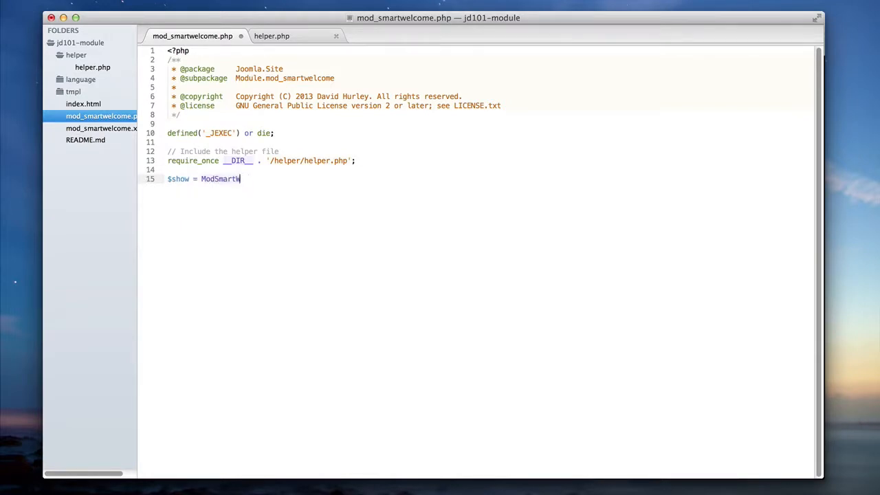
pyautogui.write('elcome')
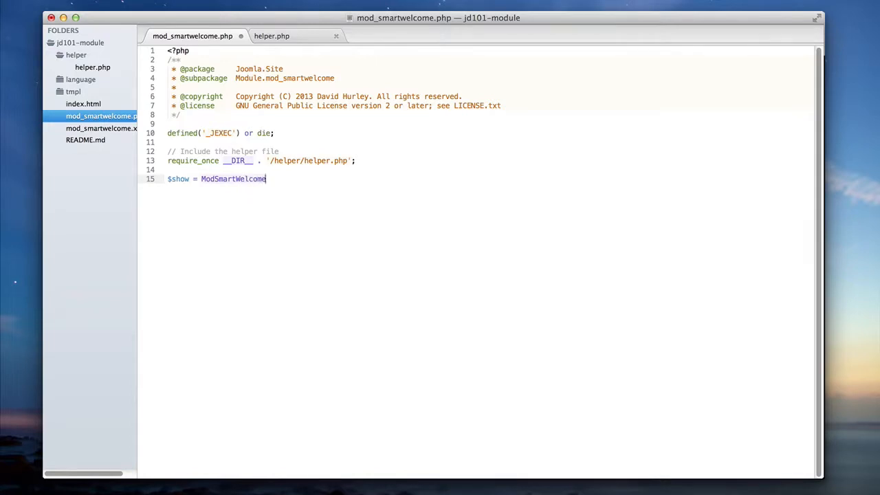
pyautogui.write('Helper::show($')
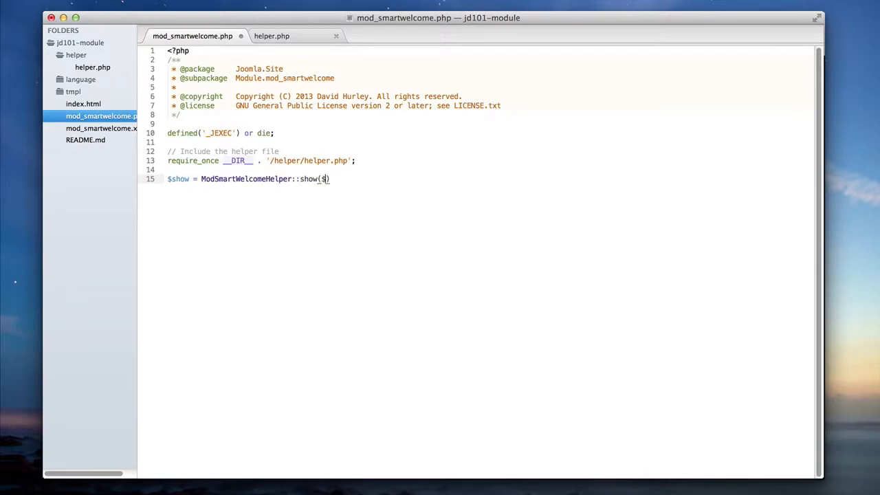
pyautogui.write('params);')
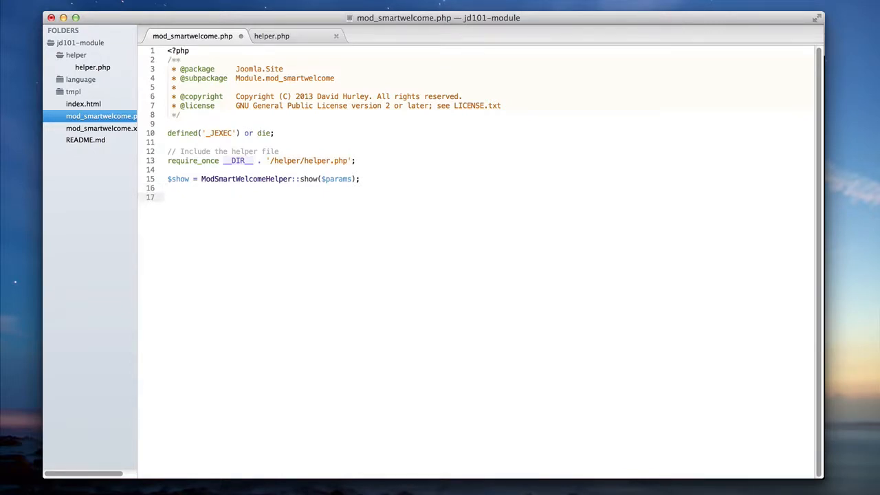
# - Write if ($show) { require JModuleHelper::getLayoutPath('mod_smartwelcome', $params->get('layout', 'default')); }
pyautogui.write('if')
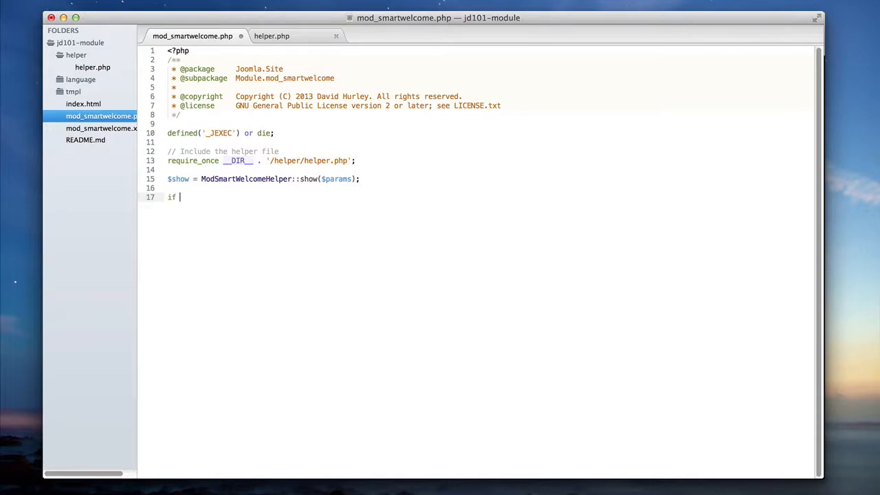
pyautogui.write('($show)')
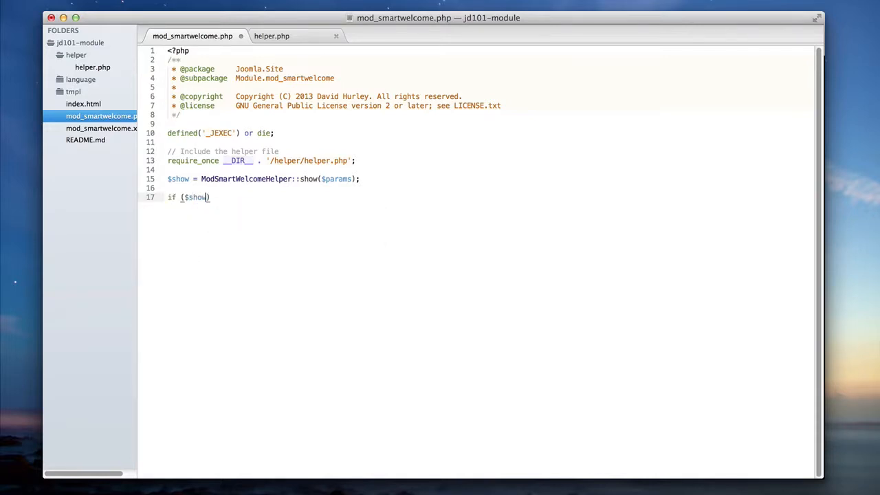
pyautogui.write('{')
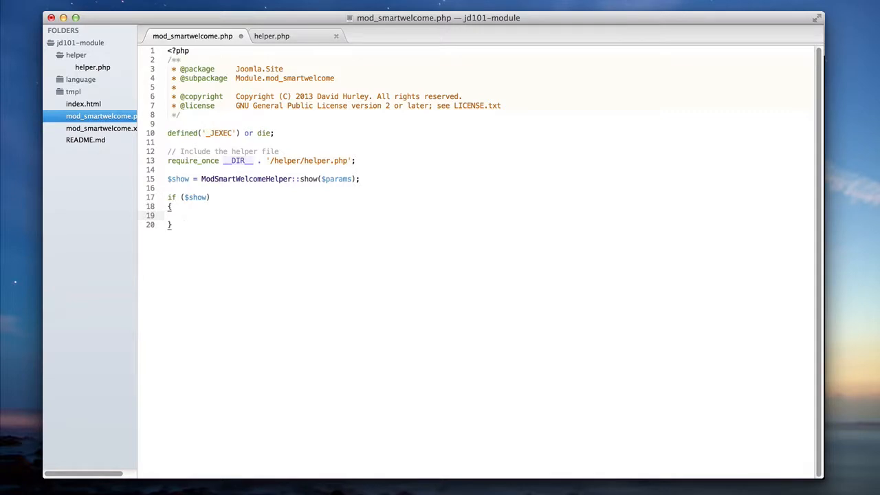
pyautogui.write('require')
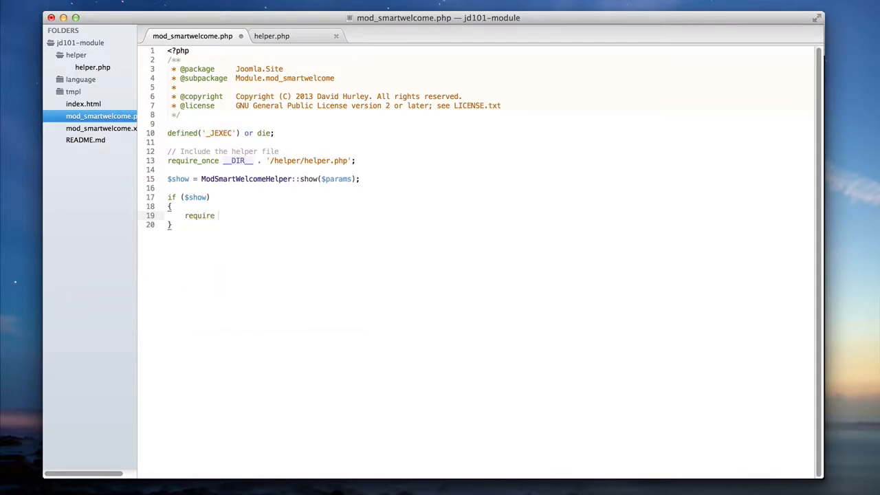
pyautogui.write("JModuleHelper::getLayoutPath('")
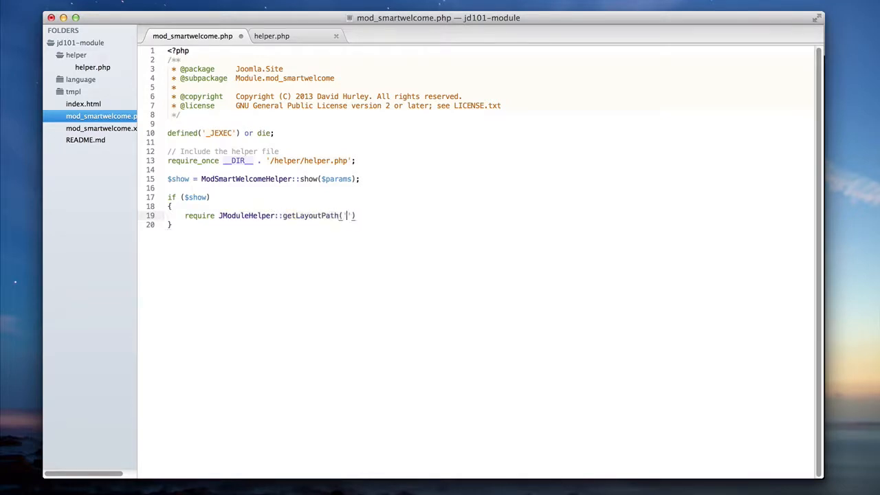
pyautogui.write('mod_smartwelcome')
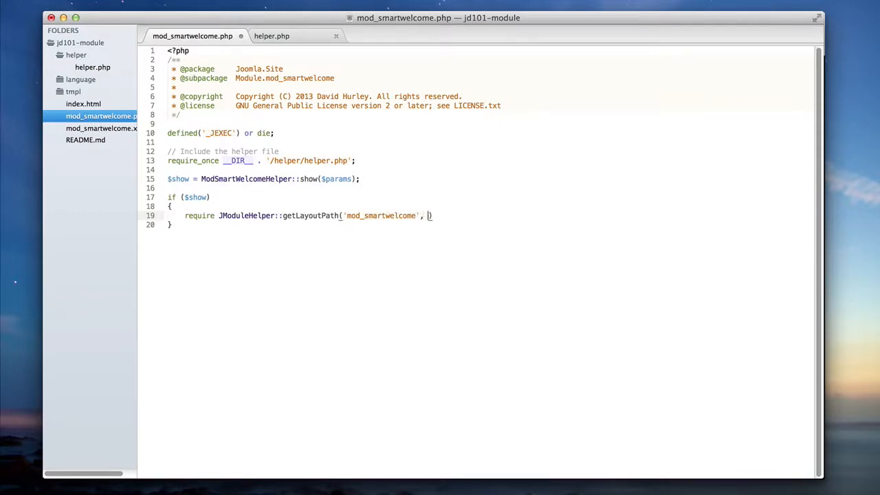
pyautogui.write("$params->get('layout")
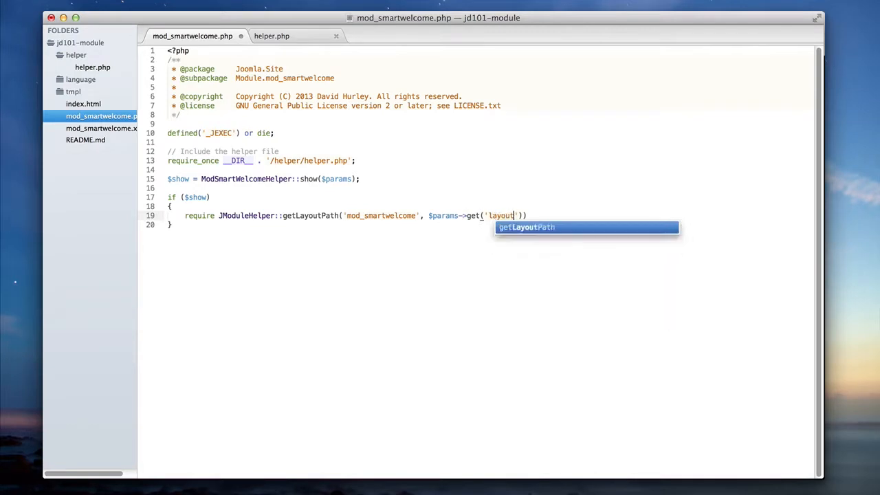
pyautogui.write(", 'default '")
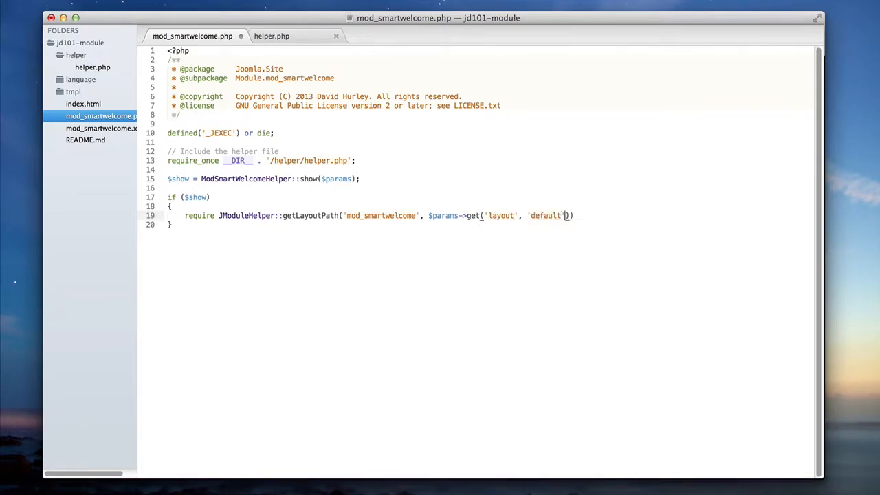
pyautogui.write(');')
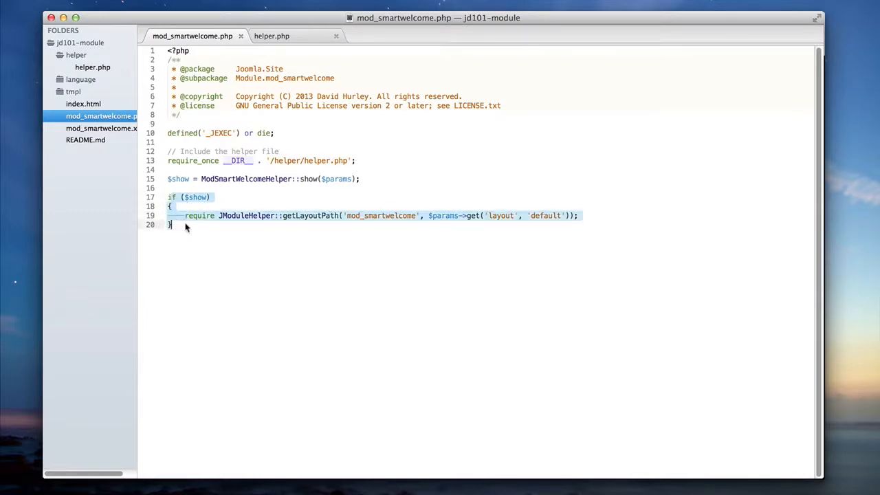
pyautogui.click(200, 179)
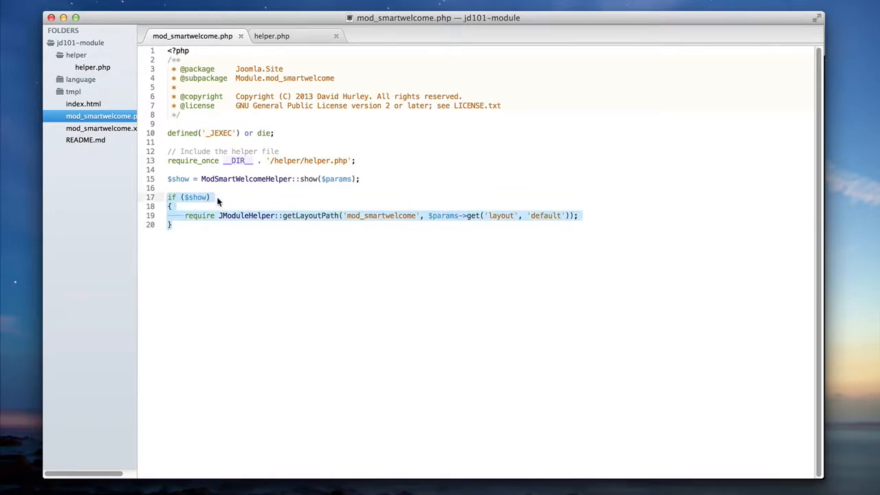
pyautogui.moveTo(282, 216)
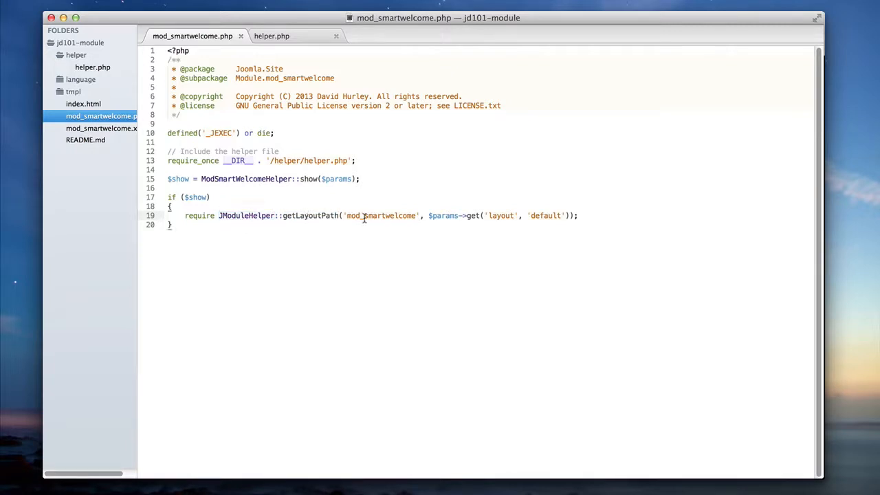
pyautogui.doubleClick(381, 215)
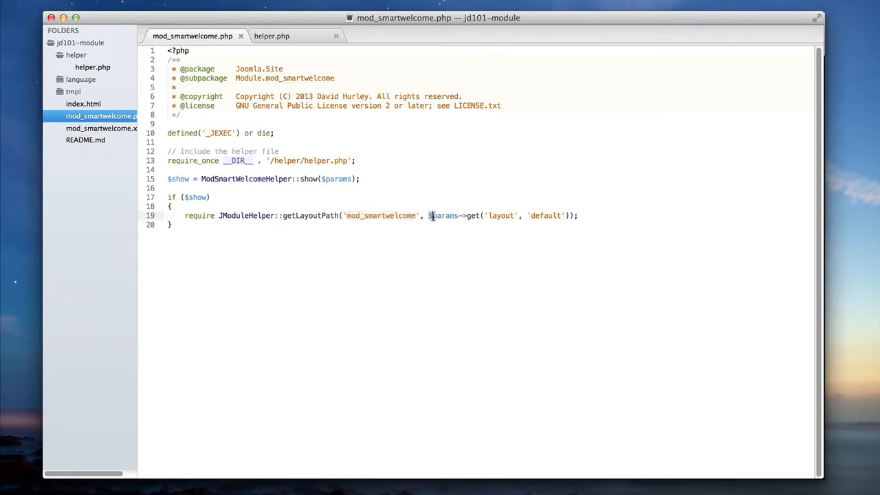
pyautogui.moveTo(428, 216); pyautogui.dragTo(572, 215)
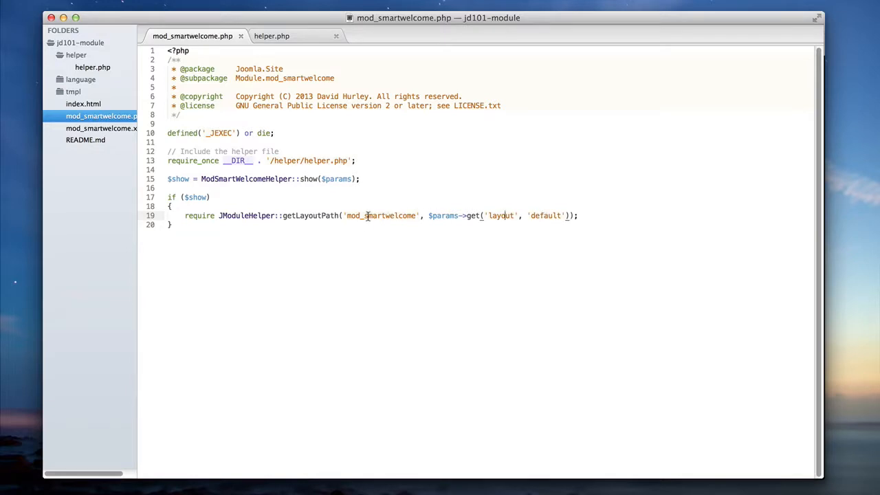
pyautogui.moveTo(373, 216)
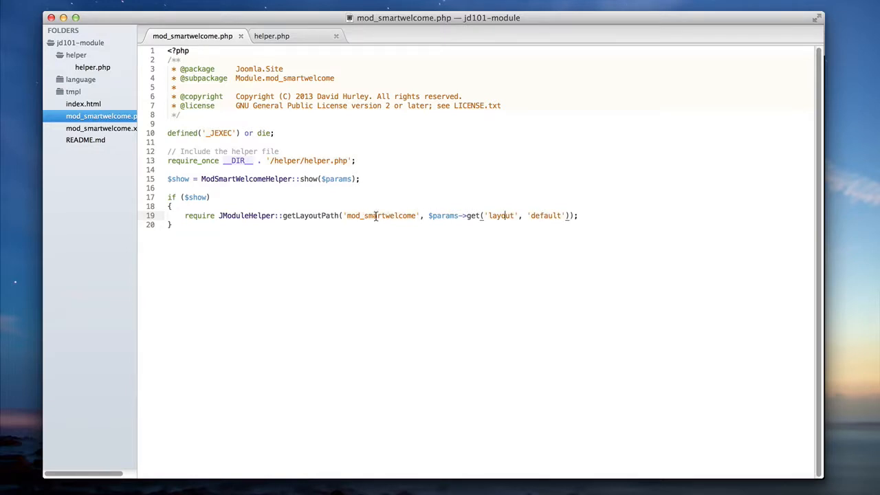
pyautogui.moveTo(429, 207)
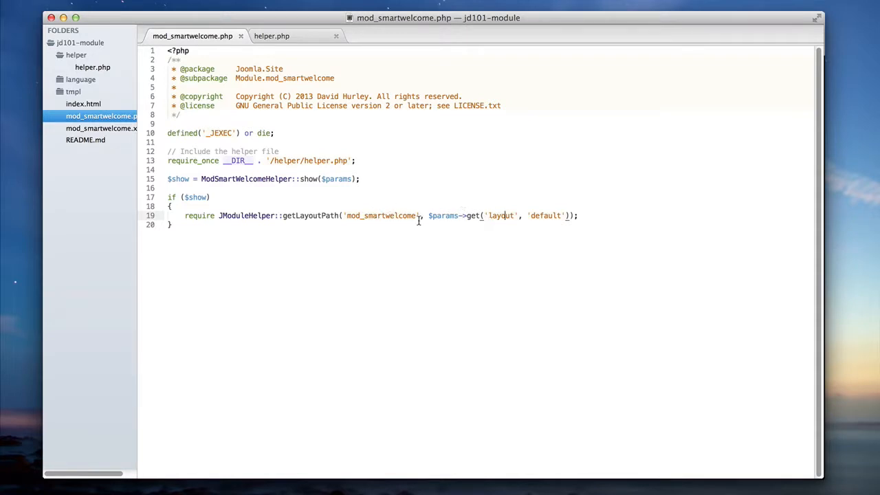
pyautogui.moveTo(486, 207)
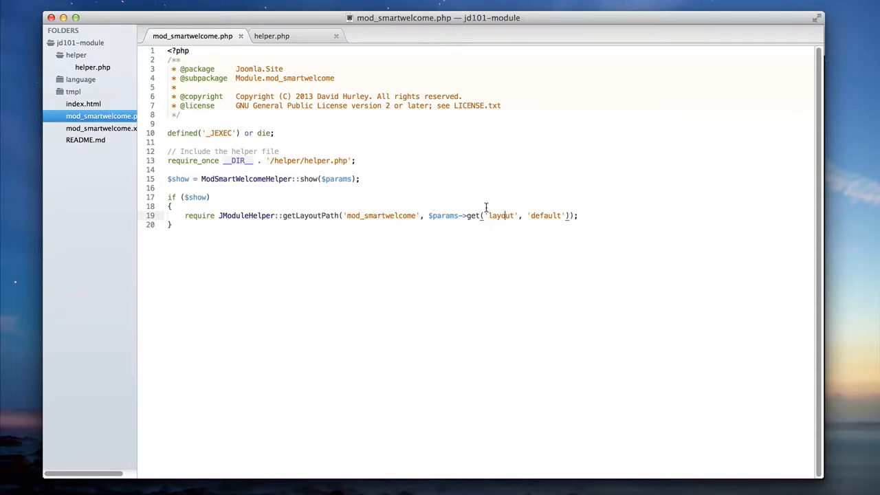